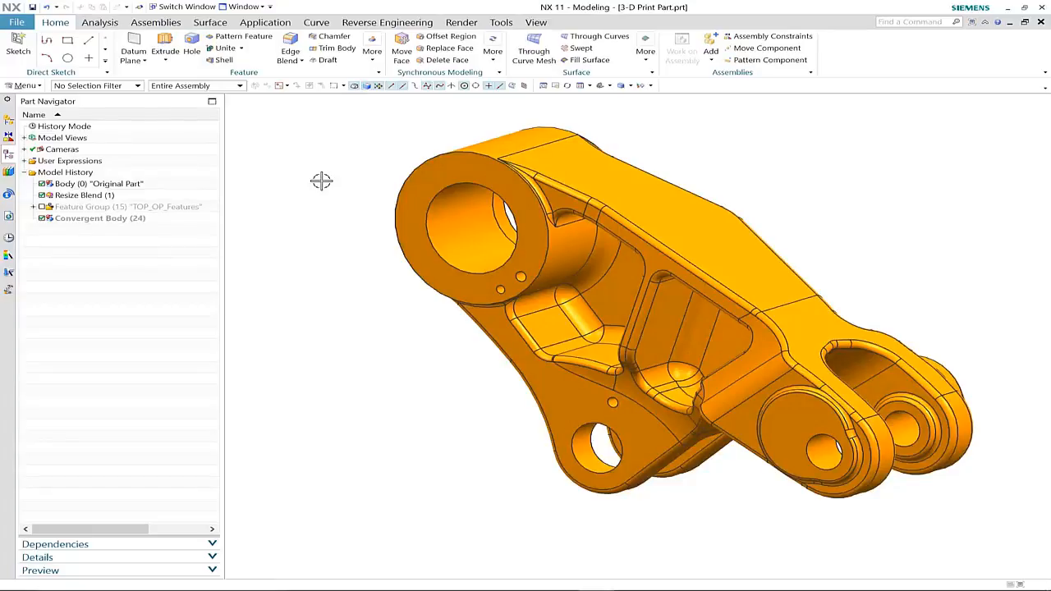
mouse_move(156, 226)
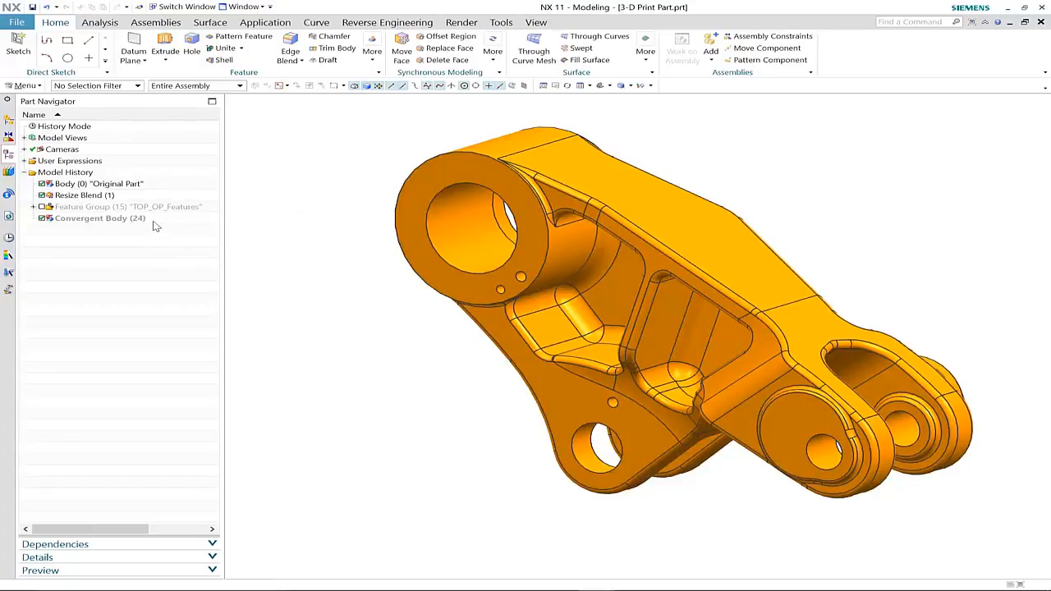
Open the context menu for Convergent Body (24) in the Part Navigator.
right_click(99, 218)
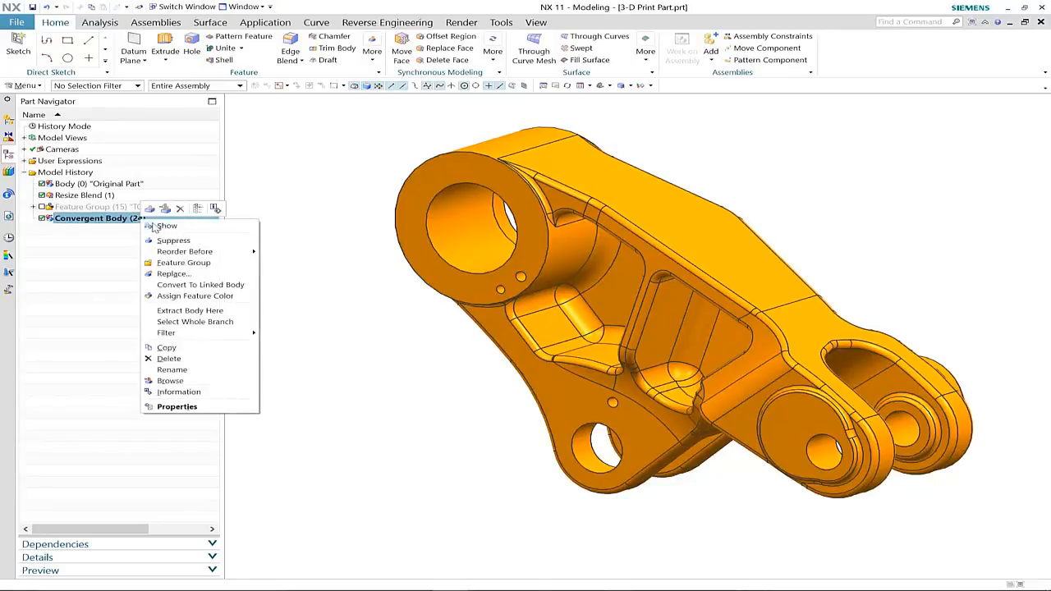
left_click(167, 226)
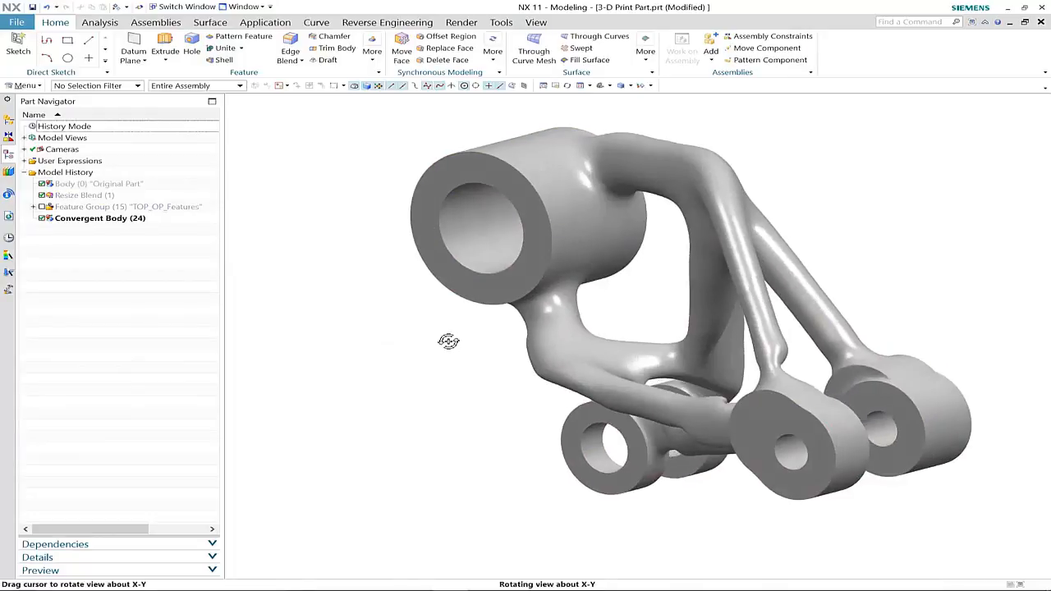
left_click_drag(449, 341, 438, 347)
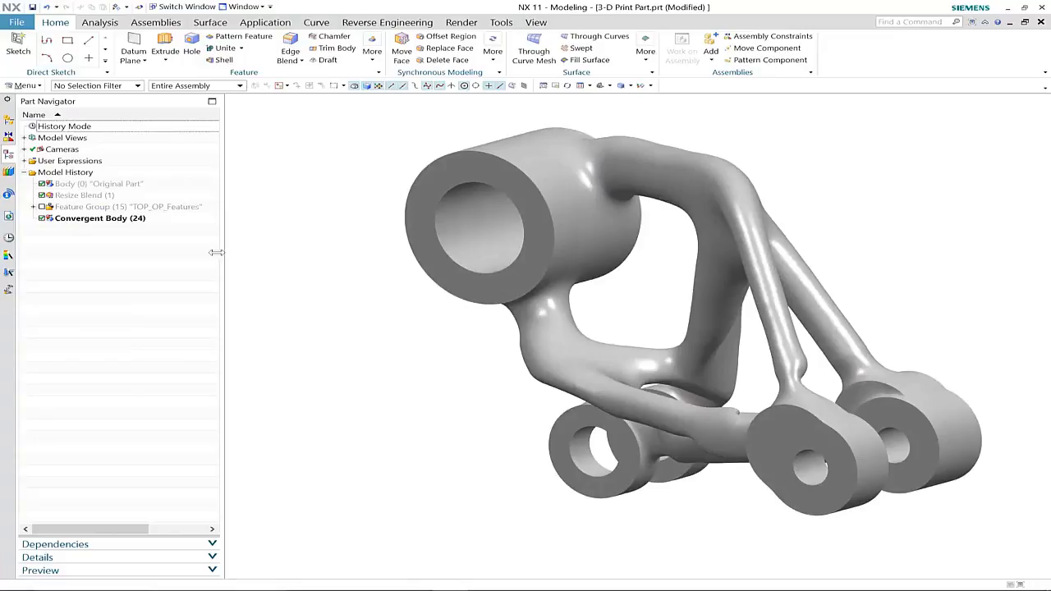
mouse_move(162, 222)
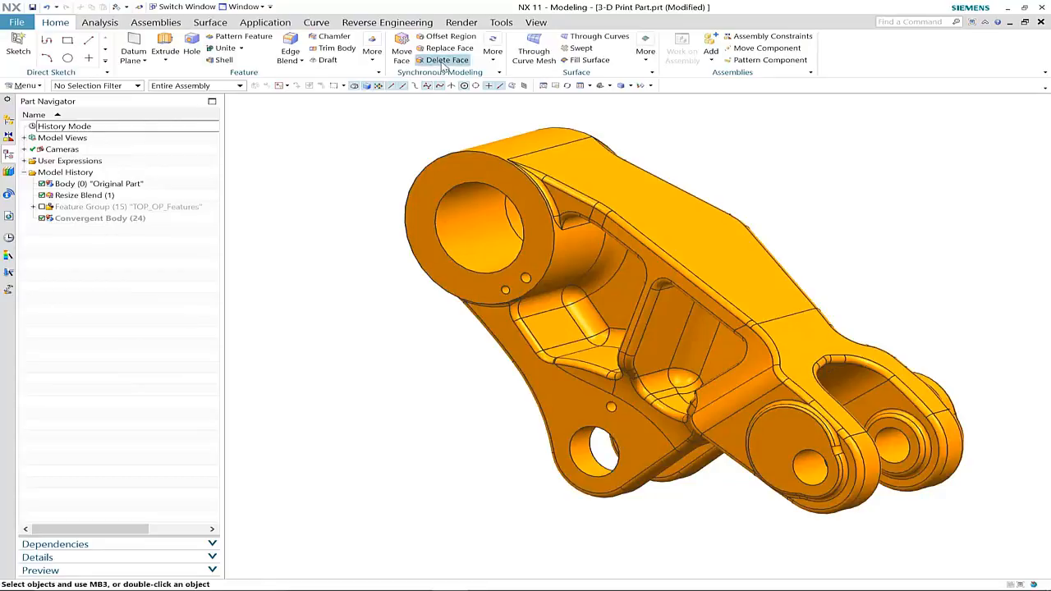
Delete the original part's faces, keeping only the three small hole cylinders, using the Boss or Pocket Faces rule.
left_click(444, 60)
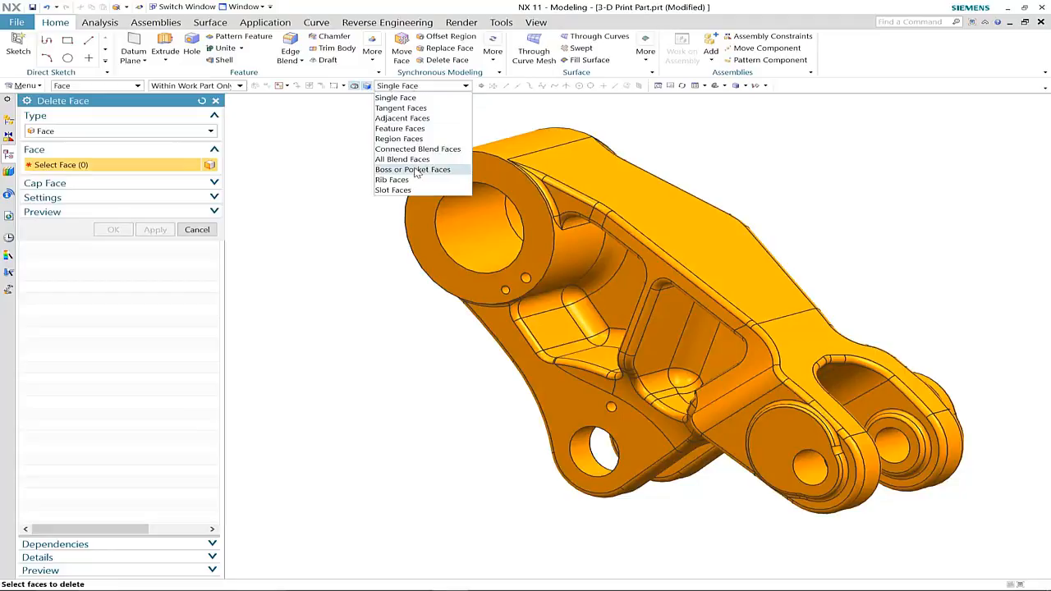
left_click(411, 169)
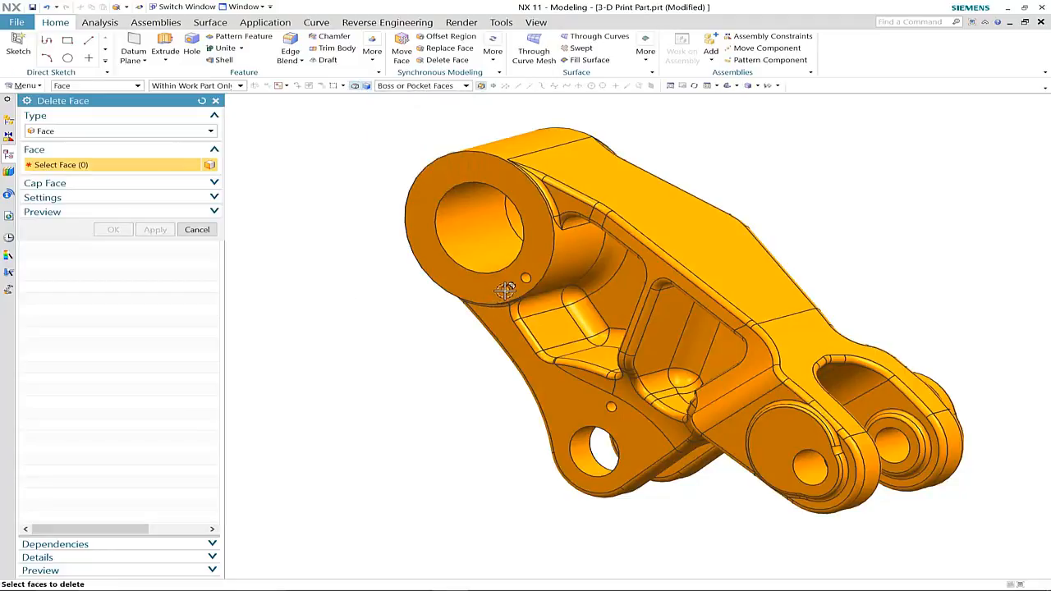
left_click(522, 292)
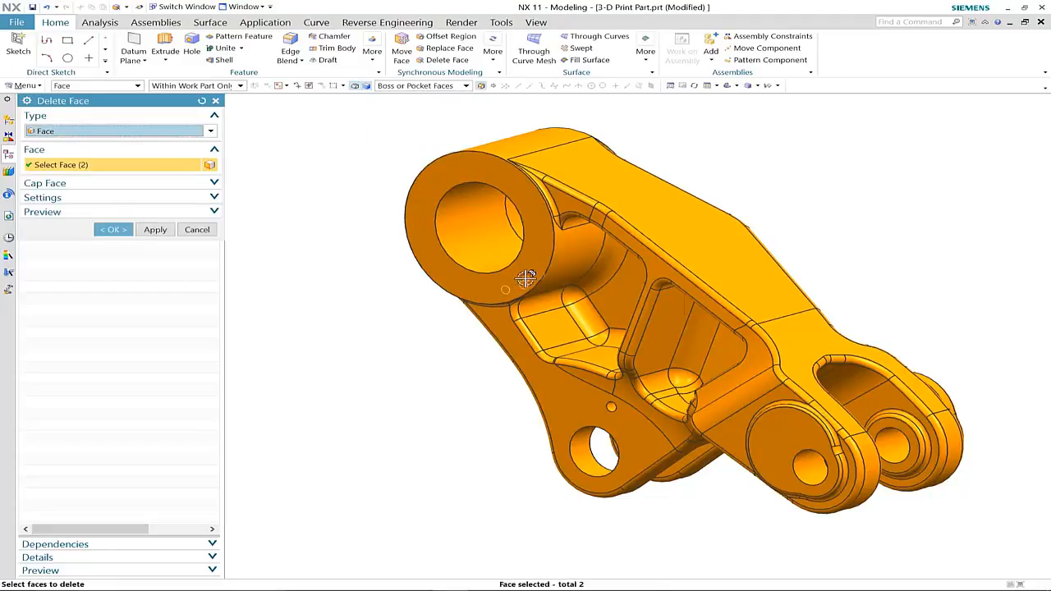
left_click(523, 281)
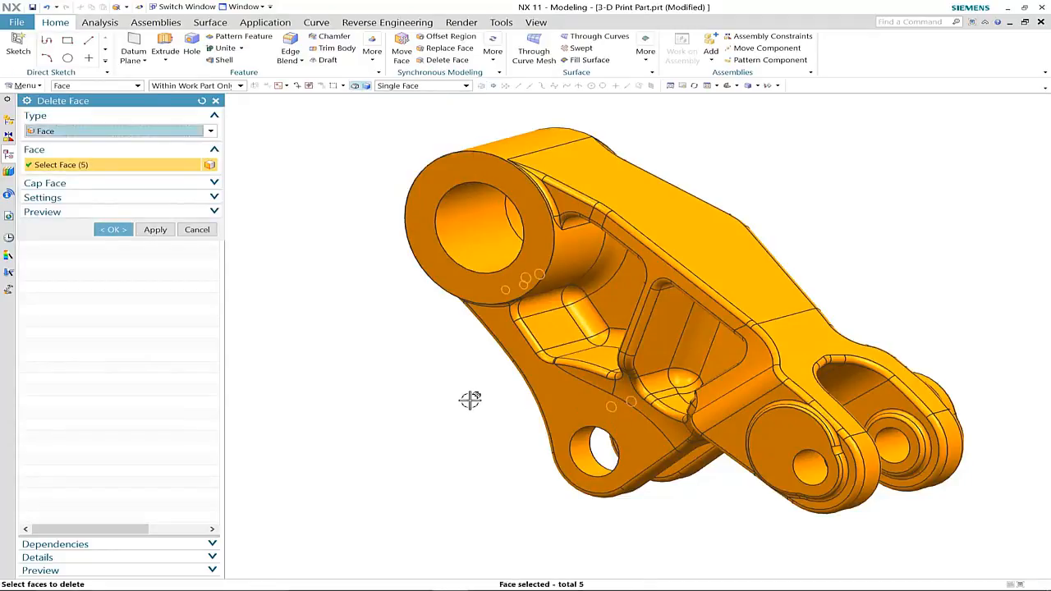
mouse_move(308, 105)
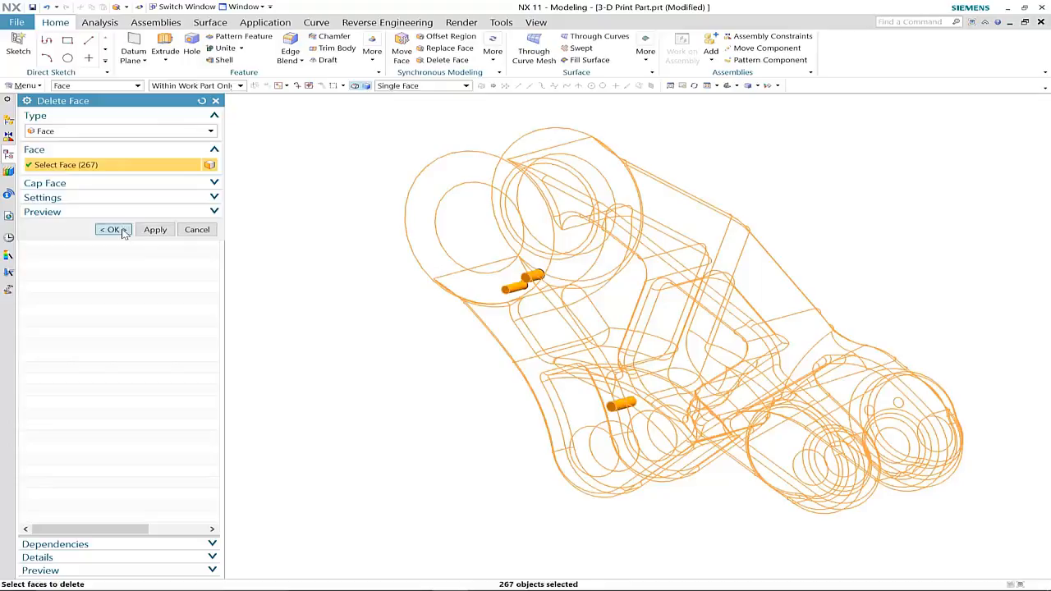
left_click(113, 229)
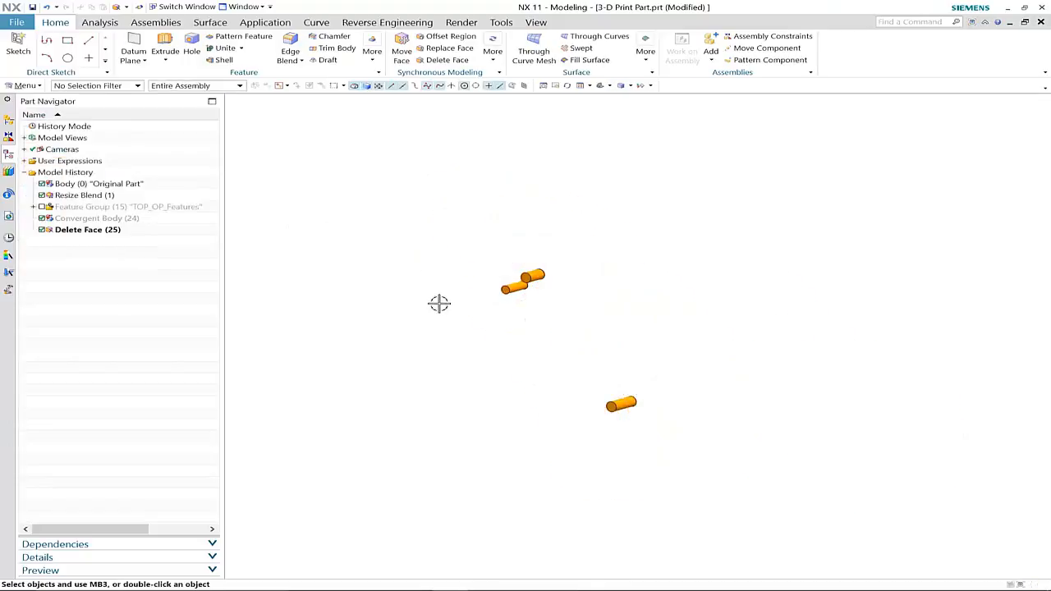
Move the three cylinder end faces by a distance of 30 mm.
left_click_drag(439, 305, 386, 282)
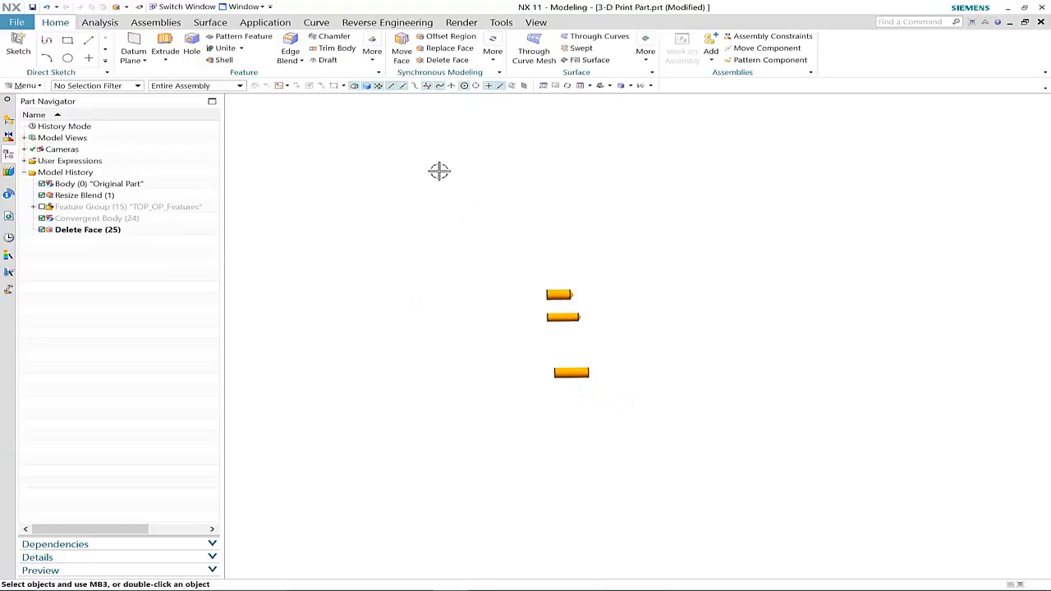
left_click(398, 50)
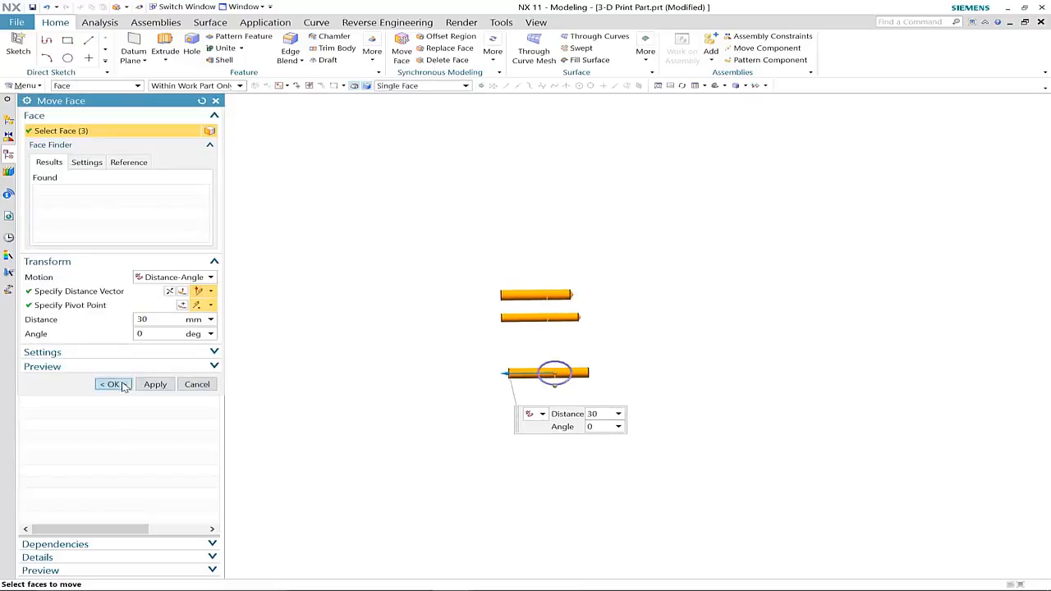
left_click(112, 384)
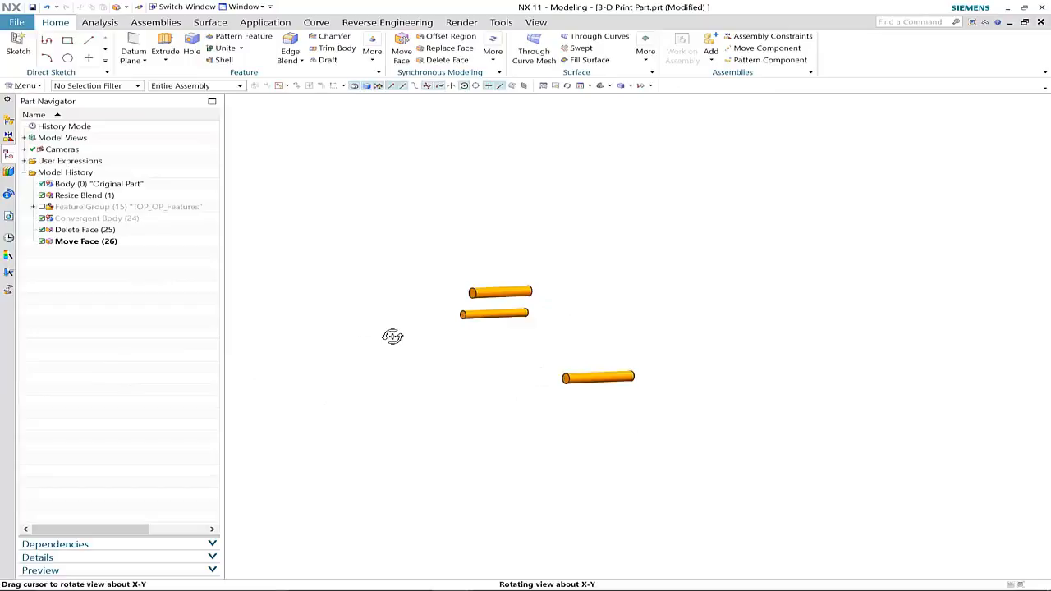
Show the convergent bracket with the three lengthened pins through its connection points.
left_click_drag(392, 336, 401, 343)
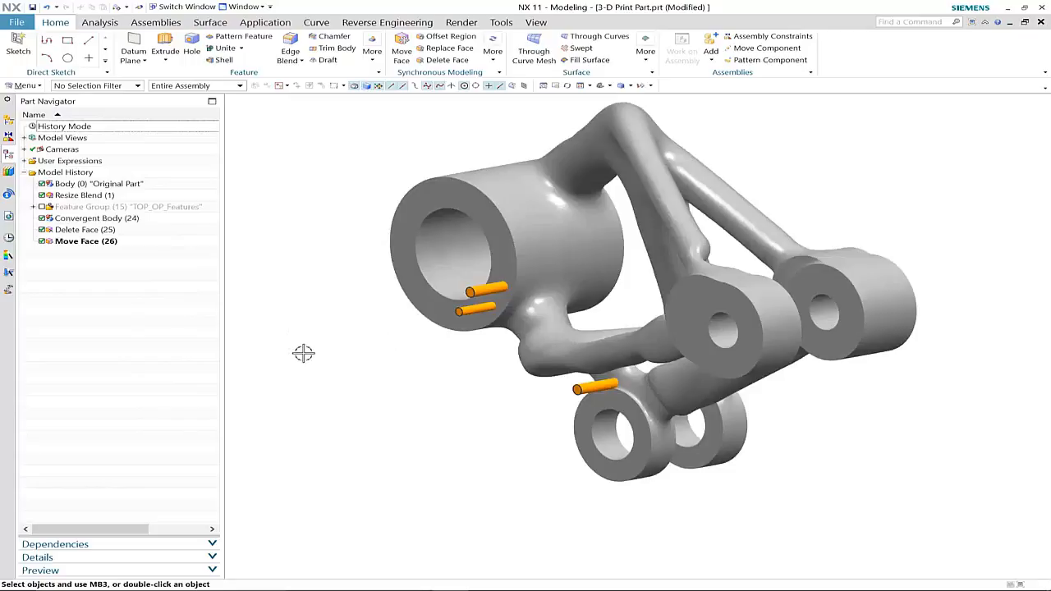
left_click(238, 47)
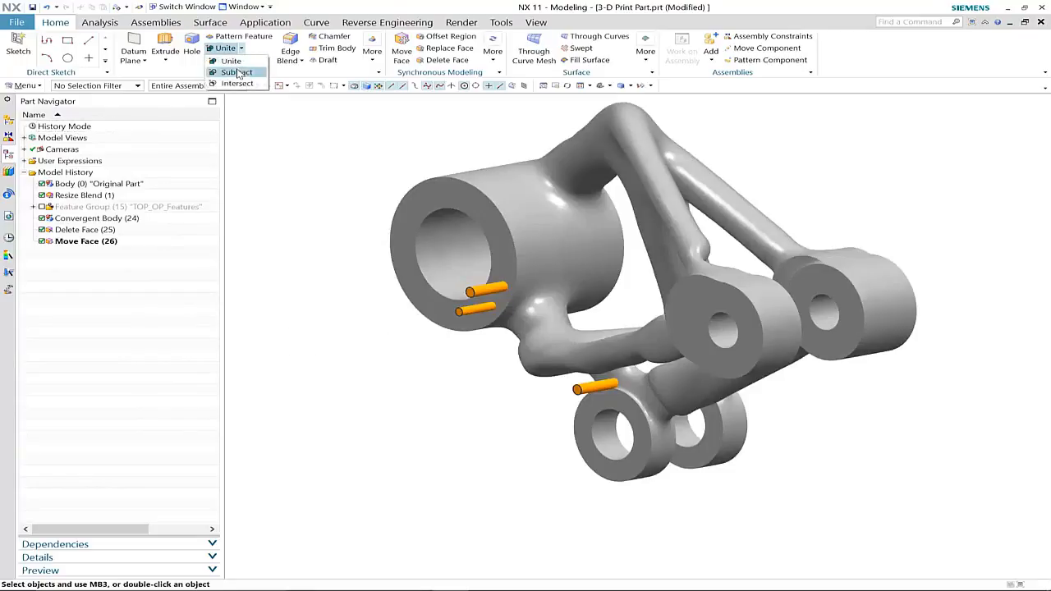
Subtract the three pin cylinders from the convergent body, then orbit to inspect the holes.
left_click(233, 71)
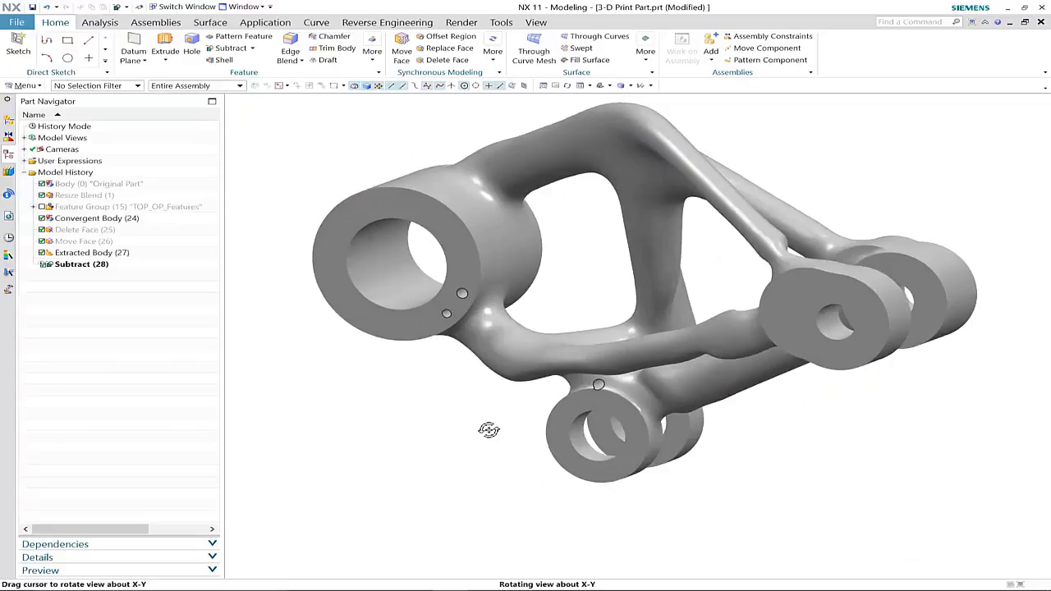
left_click_drag(489, 429, 487, 431)
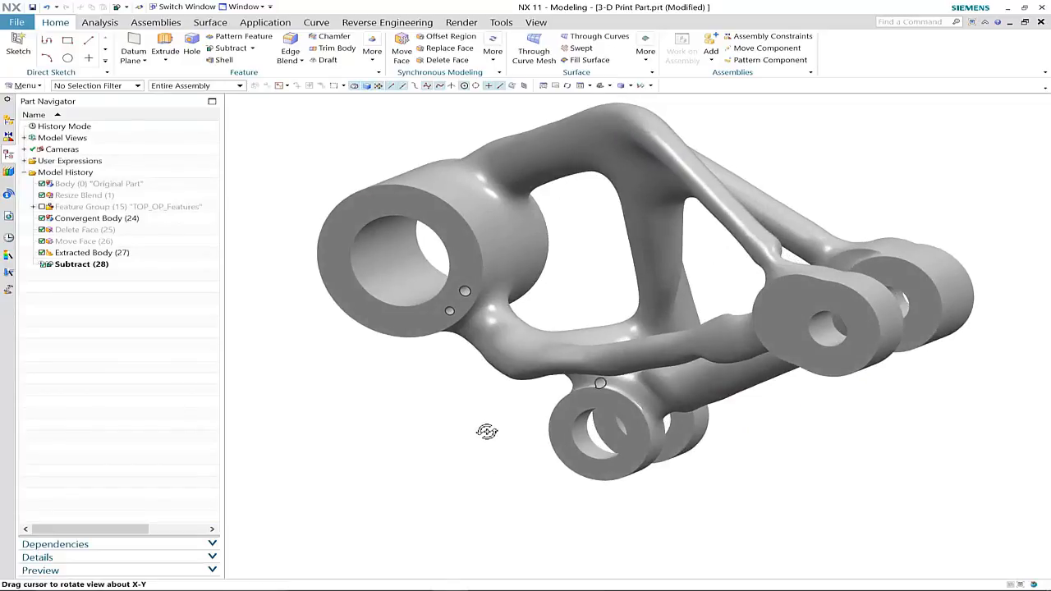